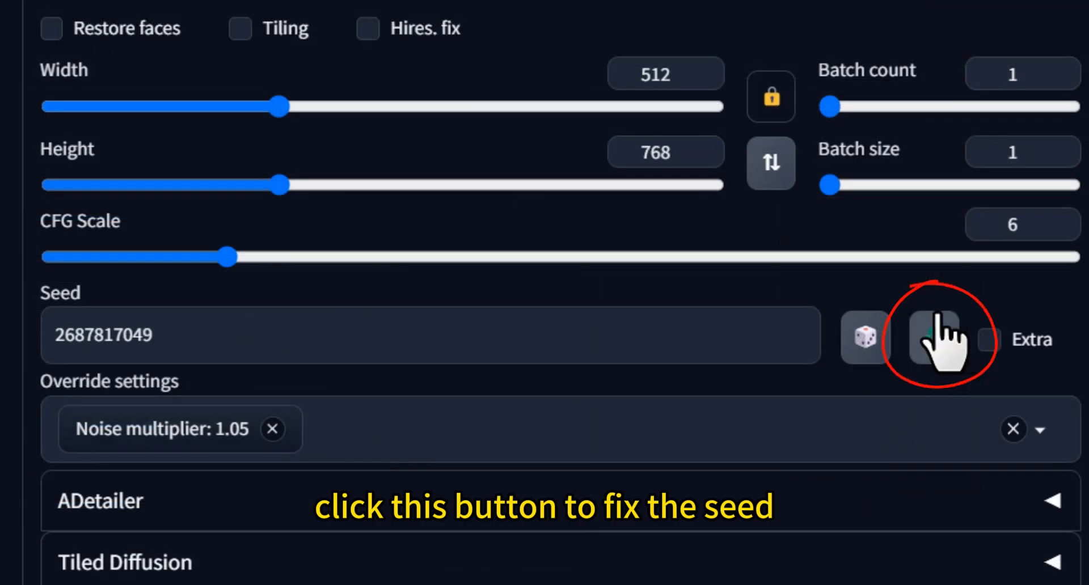
click(932, 340)
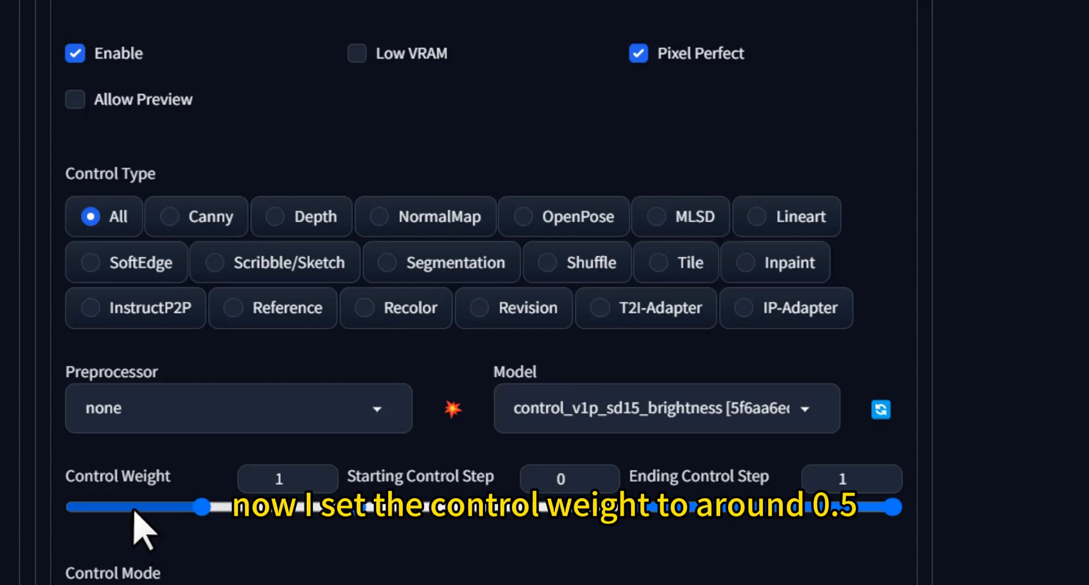
Step: Set Control Weight 0.45, Starting Control Step 0.2 and Ending Control Step 0.7
drag(202, 507, 132, 507)
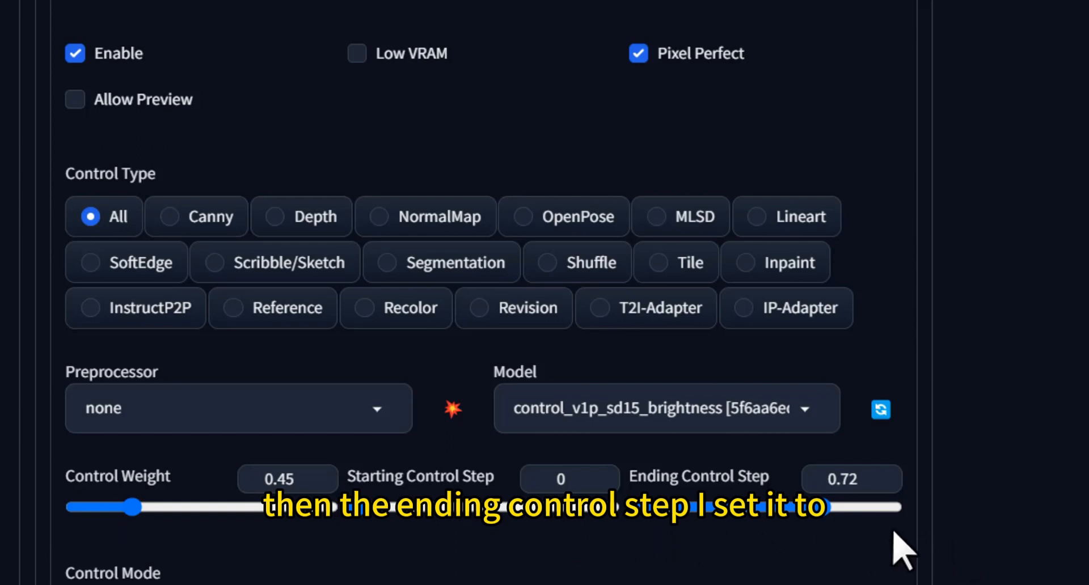
drag(824, 507, 820, 508)
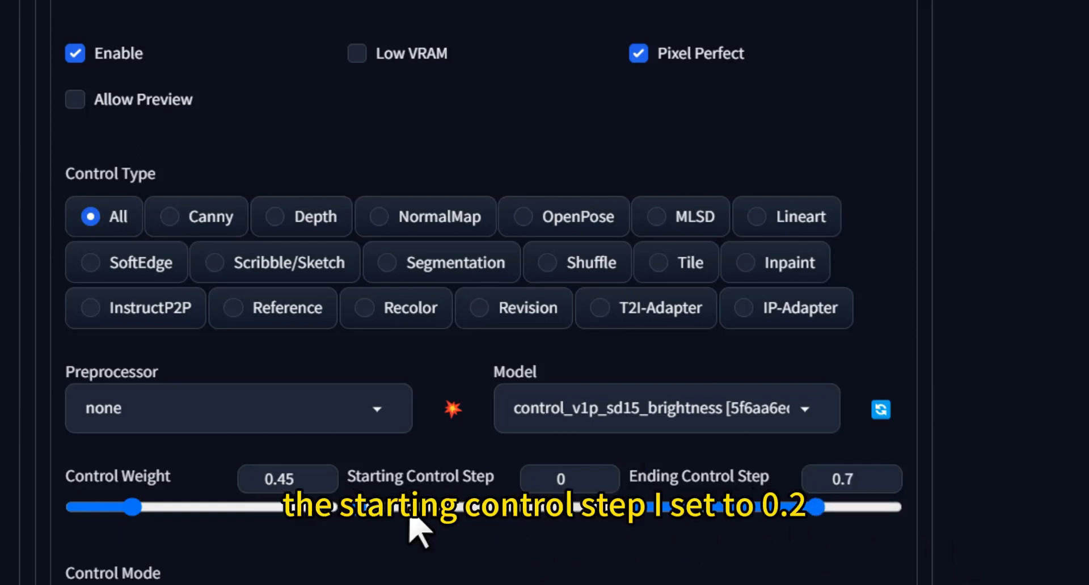
text(0.2)
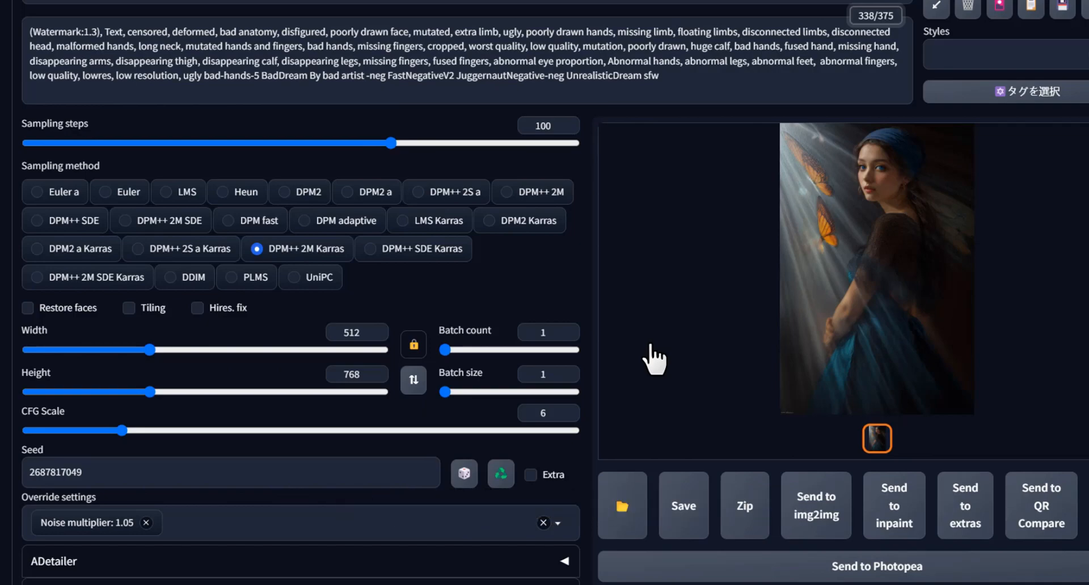
Step: Generate the portrait again with the fixed seed and new ControlNet lighting
scroll(down, 3)
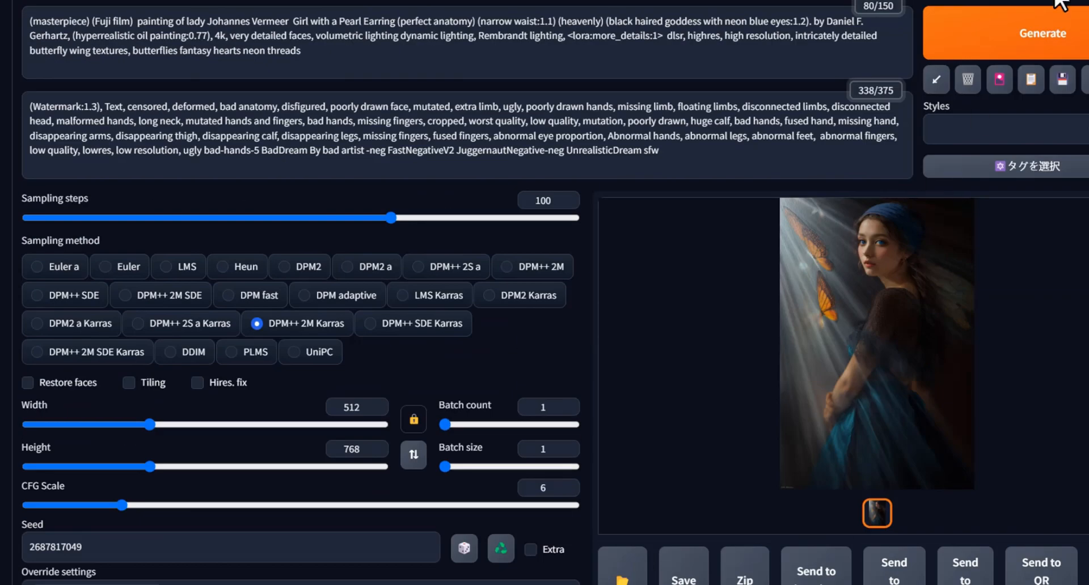
click(1042, 33)
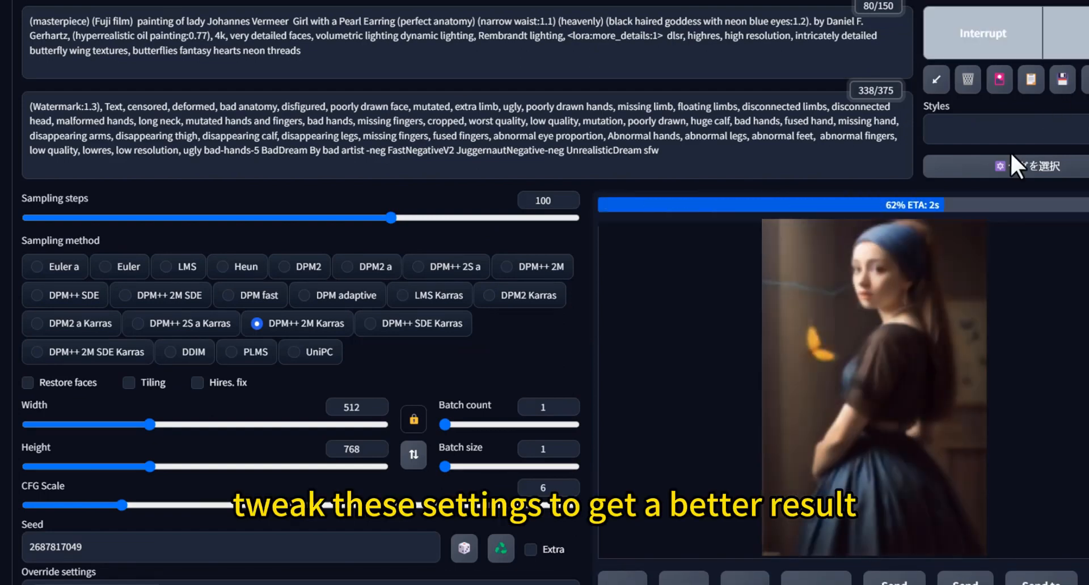